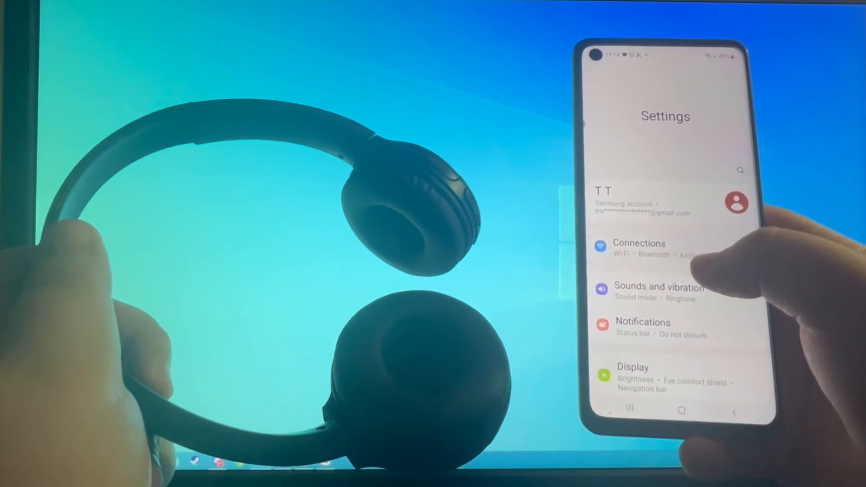
Go to Connections and into Bluetooth, showing the WH-CH510 headphones under available devices.
{"action": "left_click", "coordinate": [639, 249]}
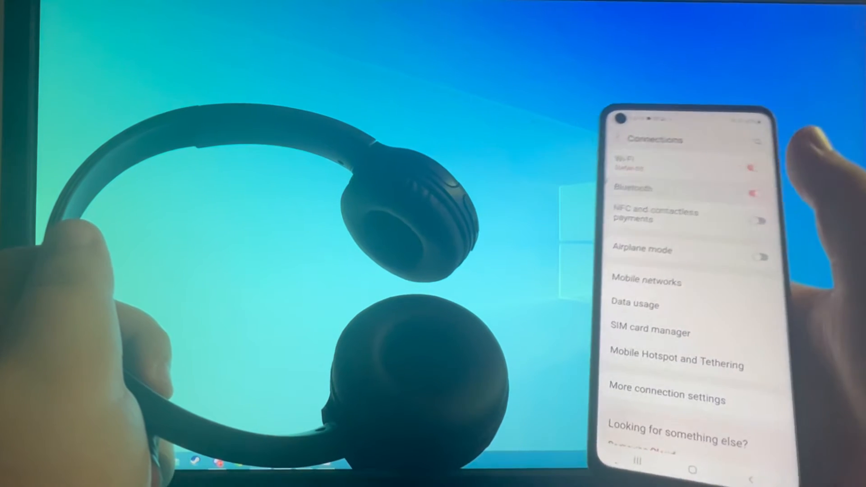
{"action": "left_click", "coordinate": [631, 187]}
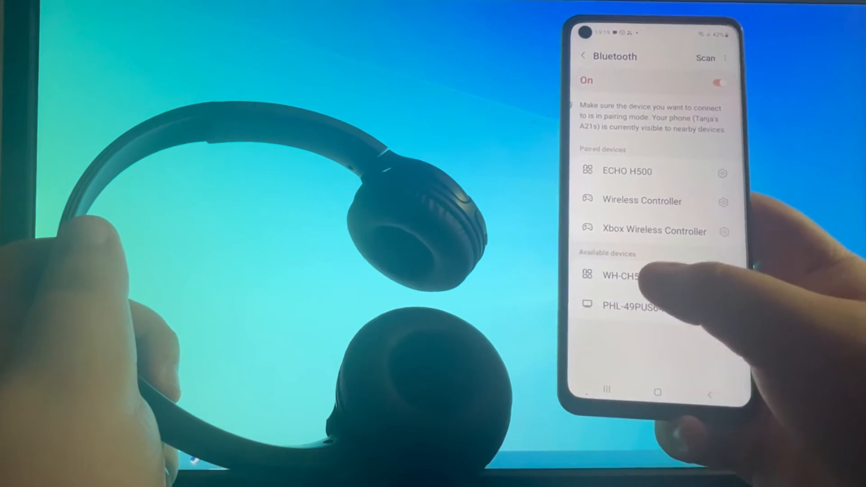
Select WH-CH510 under Available devices to bring up the pairing request.
{"action": "left_click", "coordinate": [624, 276]}
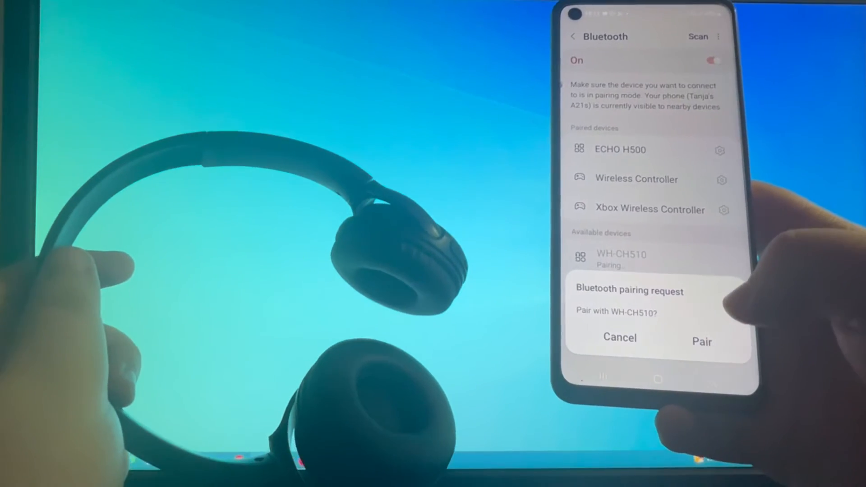